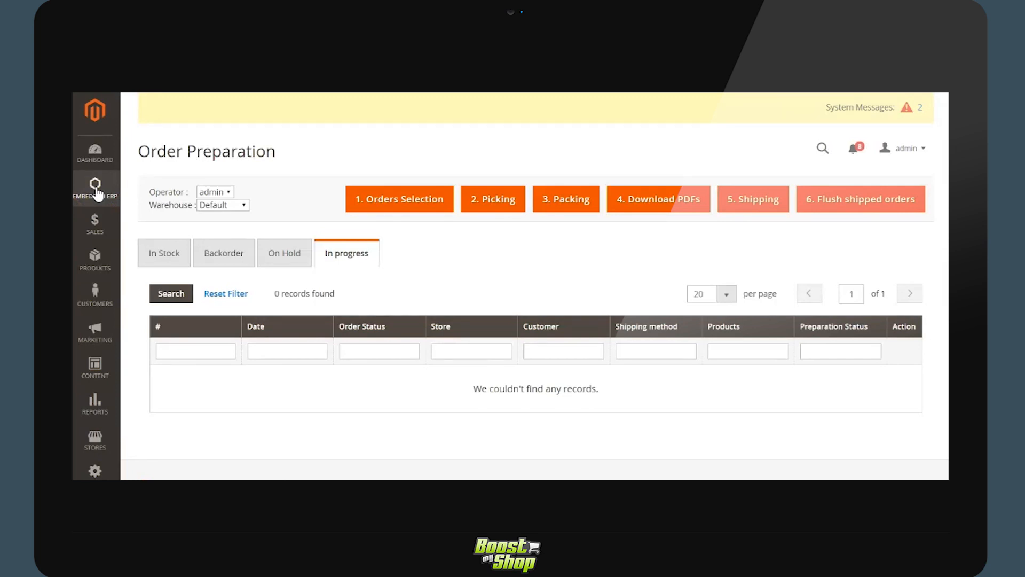
Check the one backorder and one on-hold order, then return to the three in-stock orders.
left_click(94, 190)
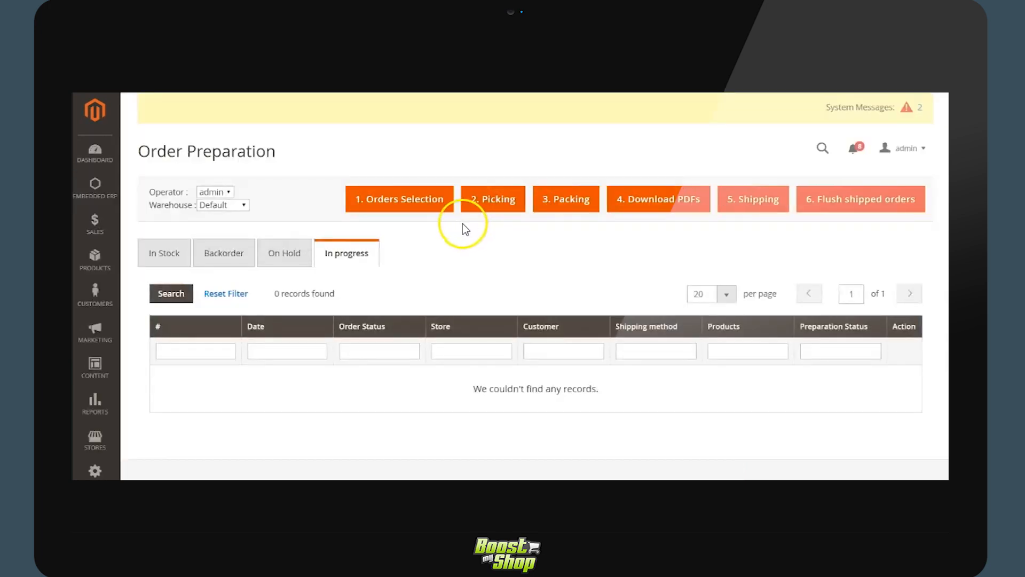
mouse_move(802, 245)
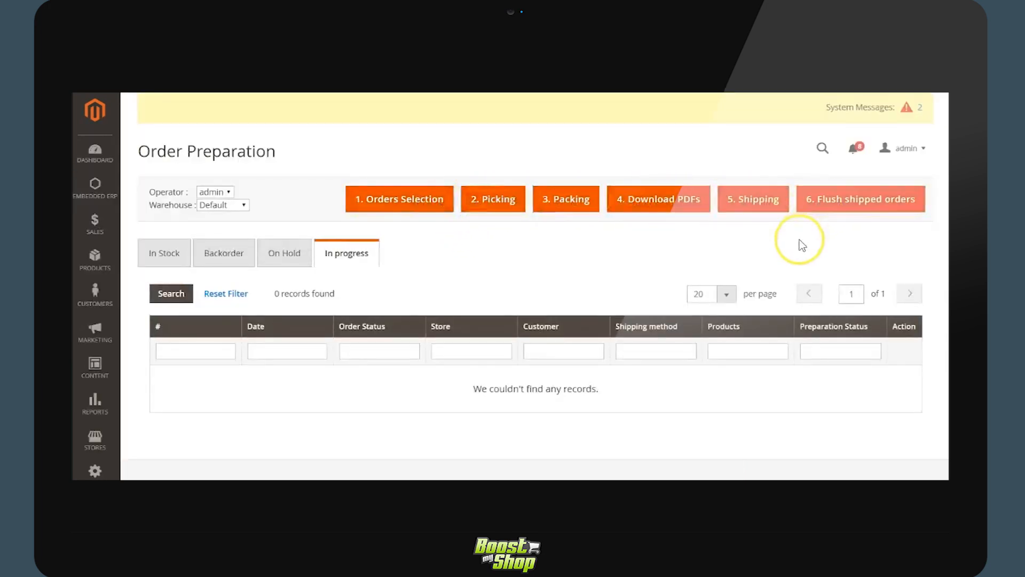
mouse_move(631, 242)
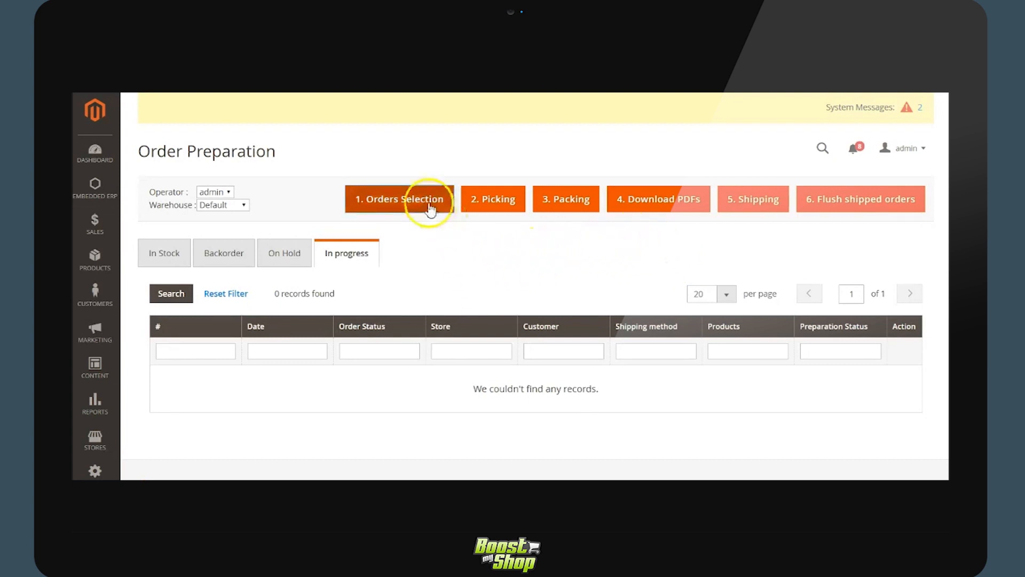
mouse_move(399, 199)
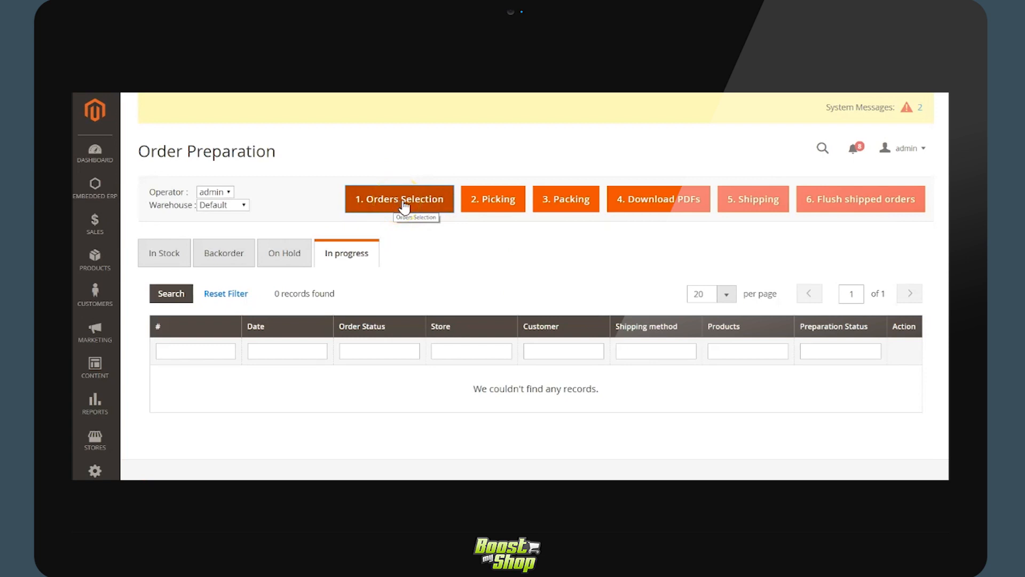
mouse_move(401, 210)
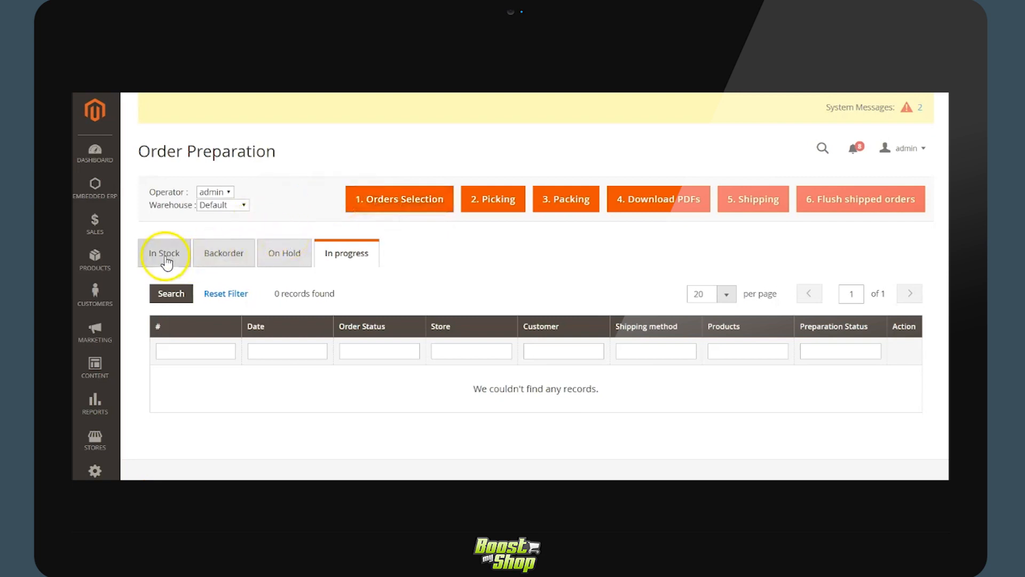
left_click(164, 253)
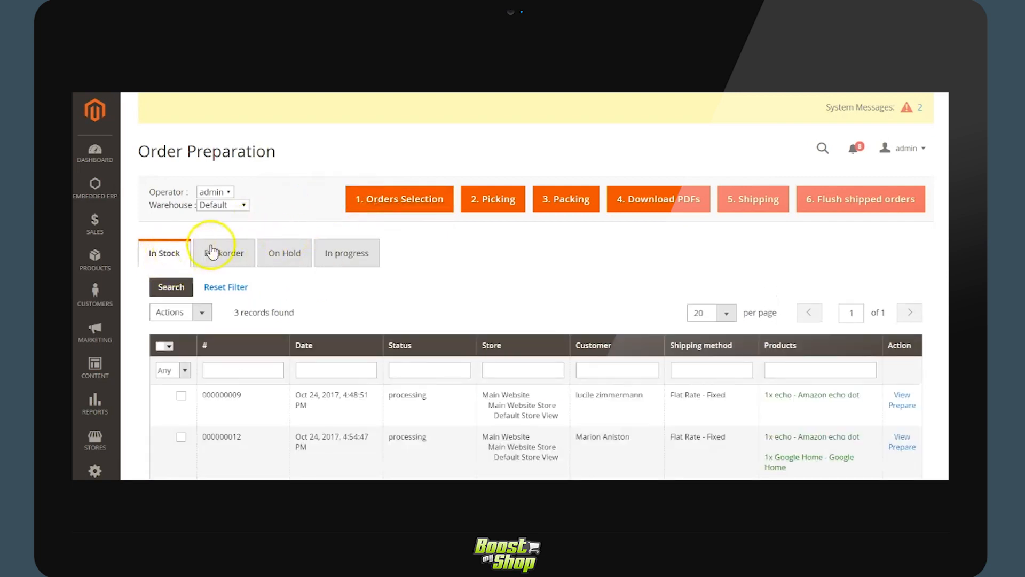
left_click(224, 253)
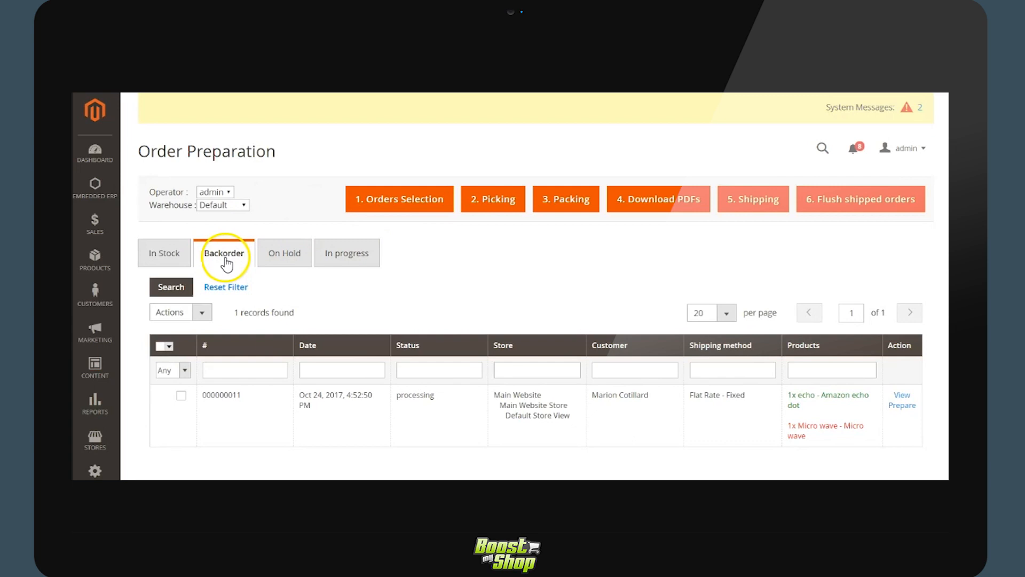
left_click(283, 253)
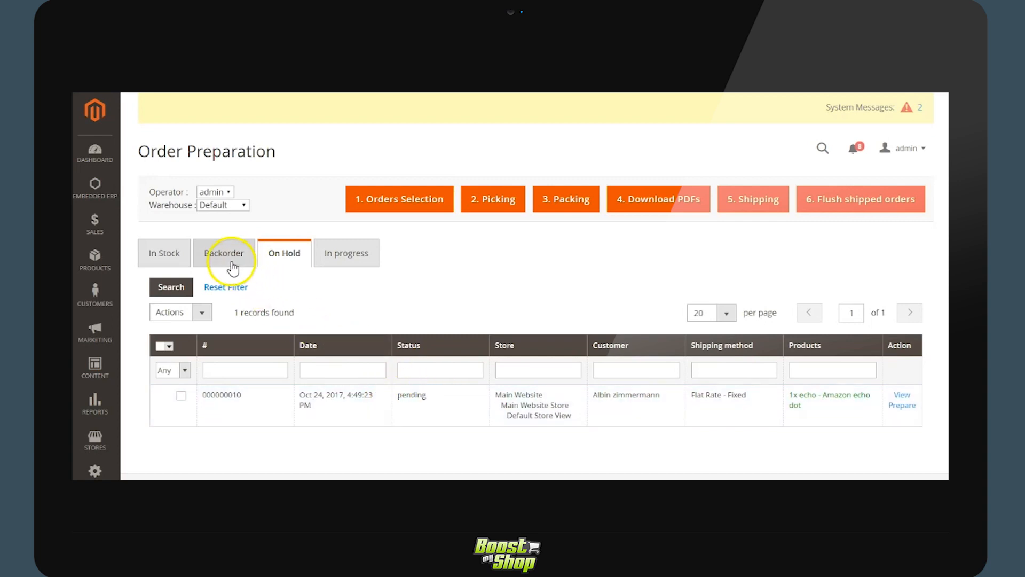
left_click(224, 254)
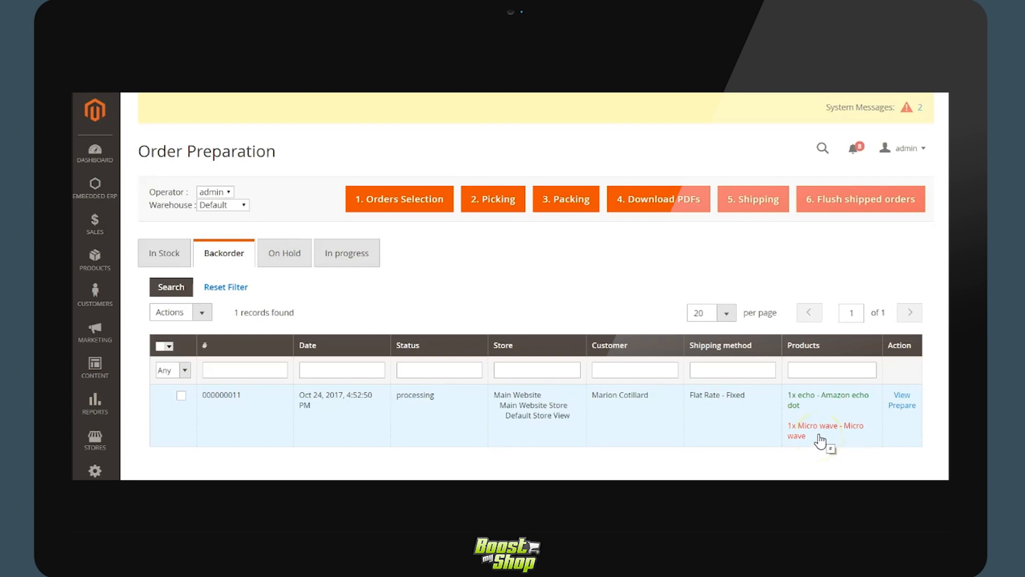
mouse_move(814, 410)
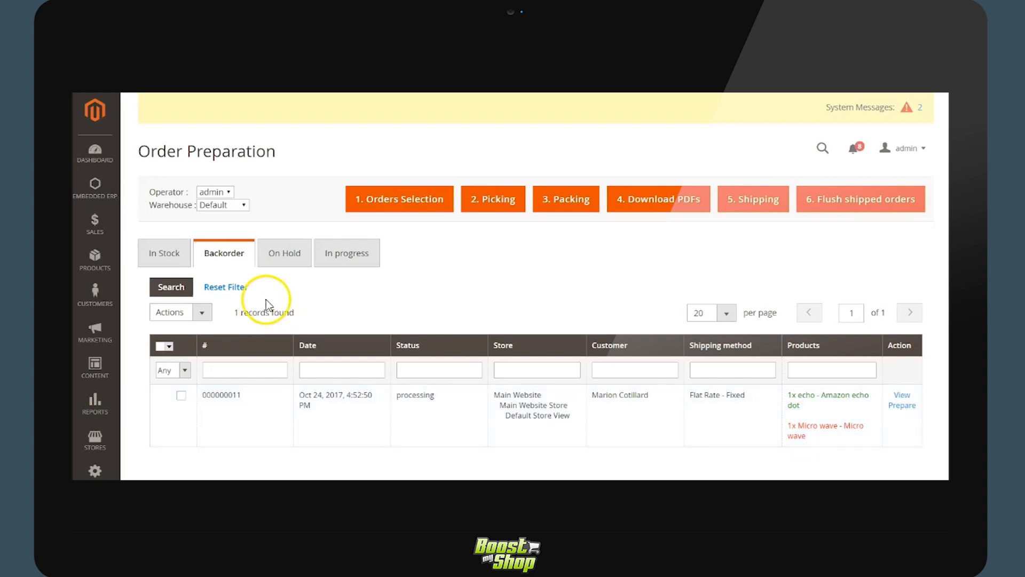
left_click(164, 253)
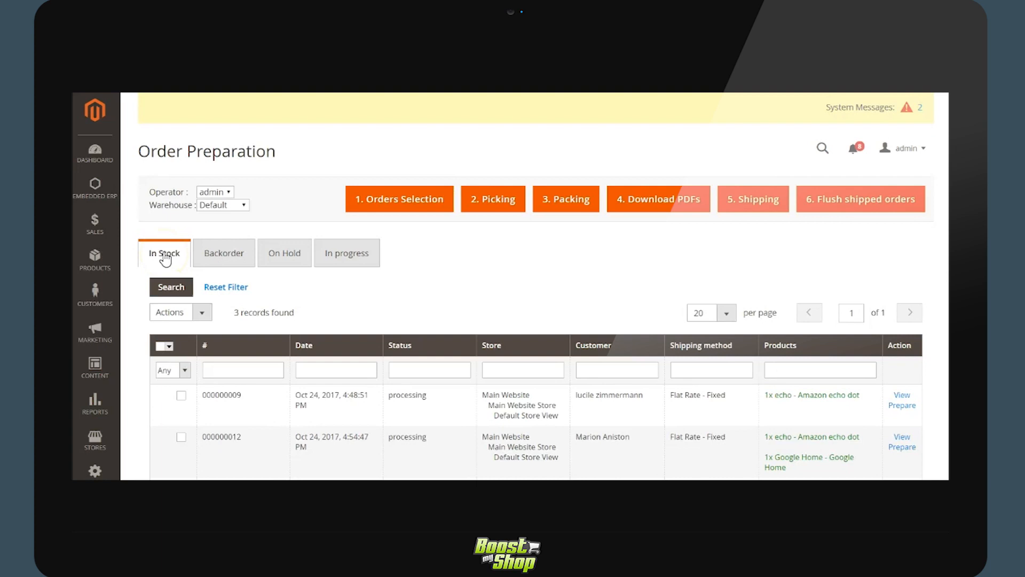
Select all three in-stock orders and submit them with the Prepare mass action.
left_click(177, 311)
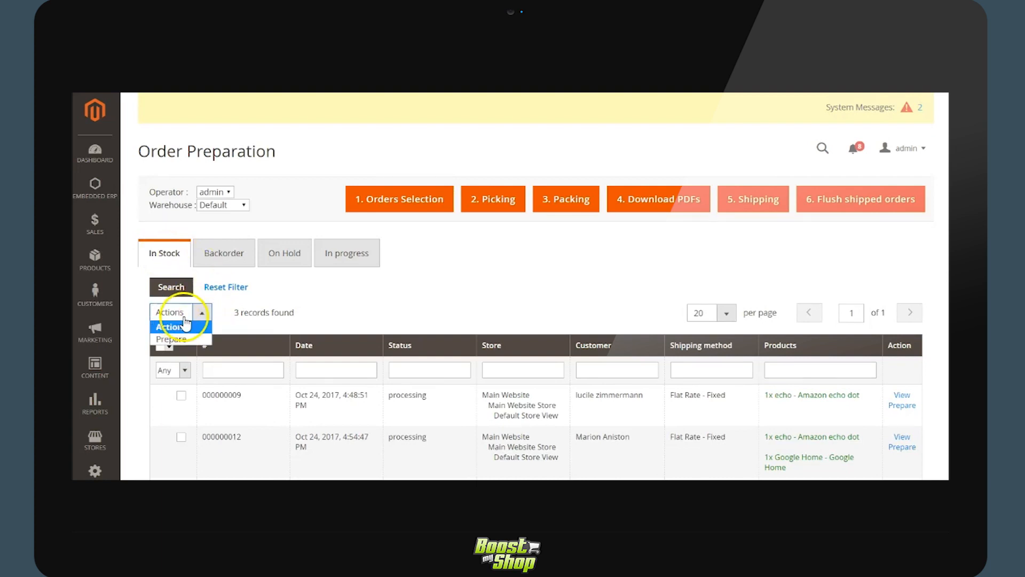
left_click(166, 346)
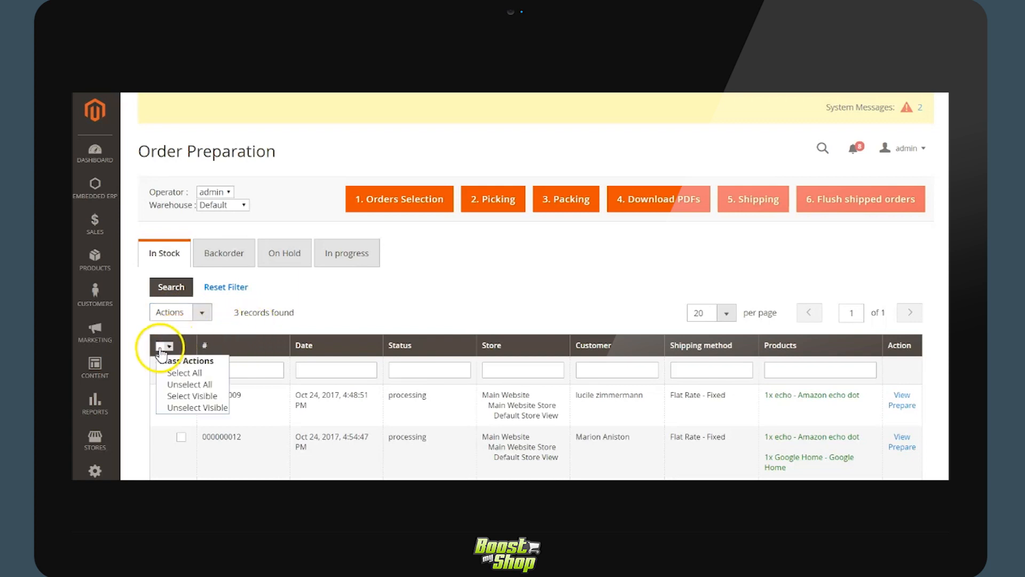
left_click(185, 373)
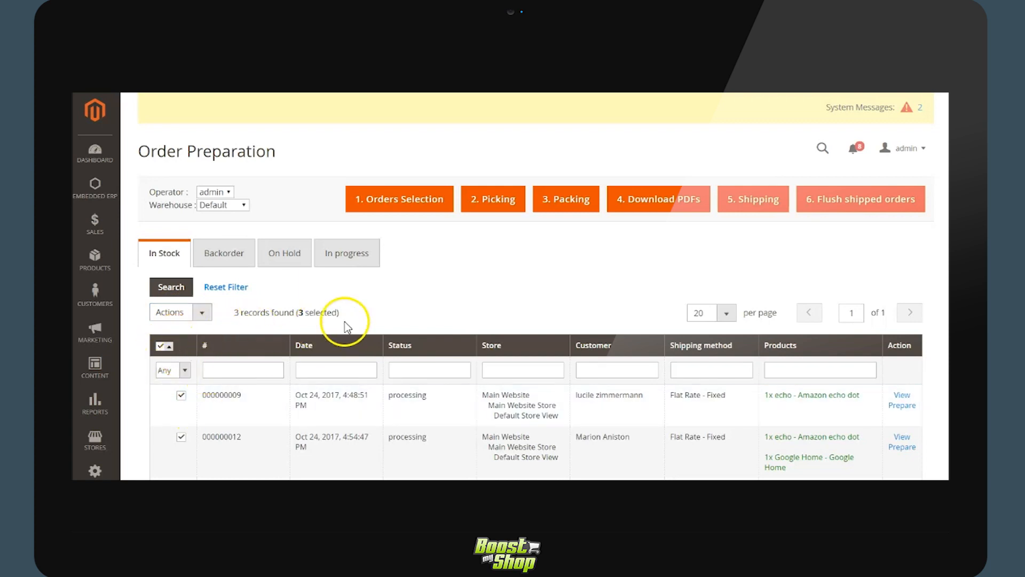
left_click(180, 312)
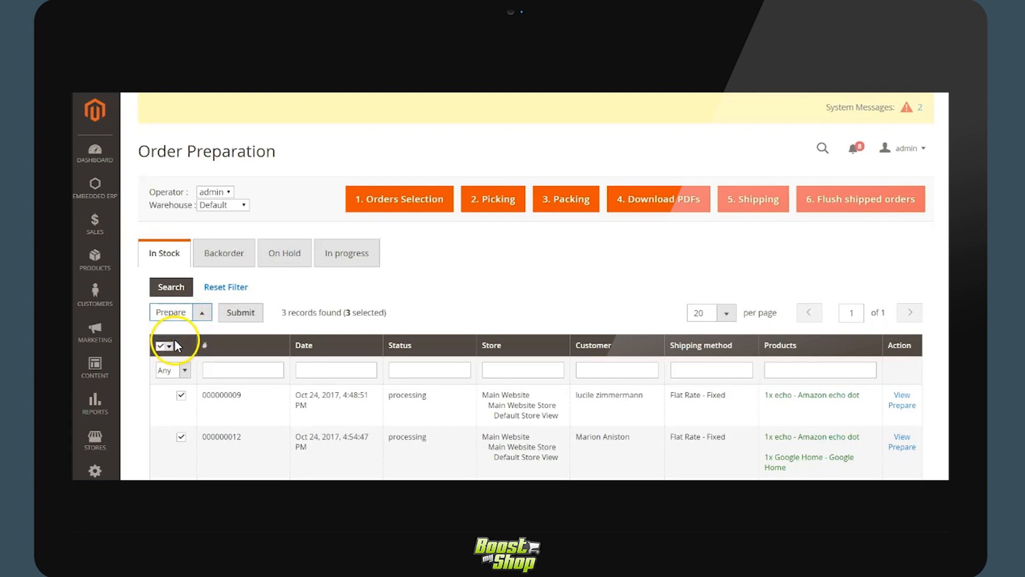
left_click(239, 312)
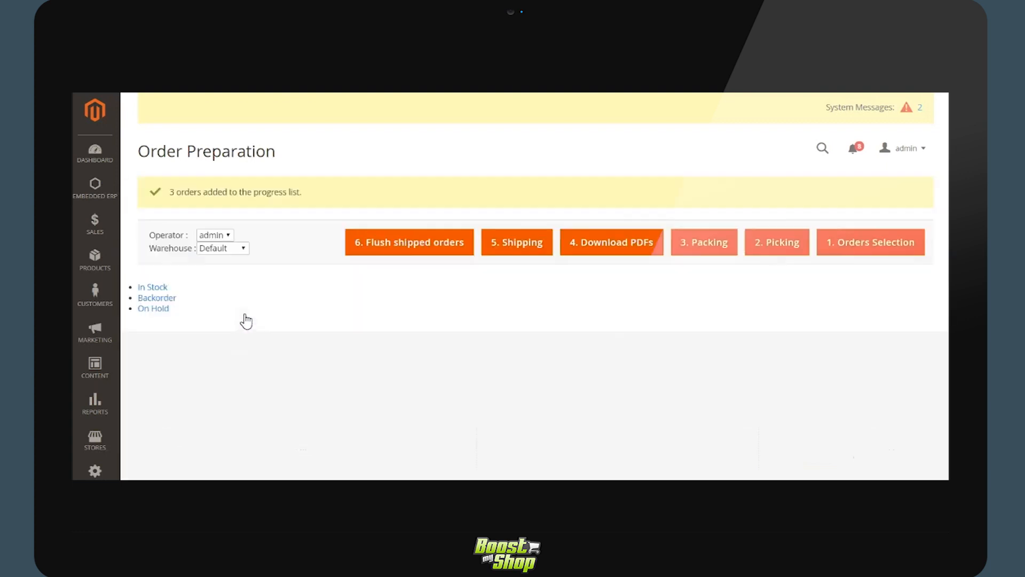
Send backordered order 000000011 to preparation from the Backorder list.
left_click(346, 296)
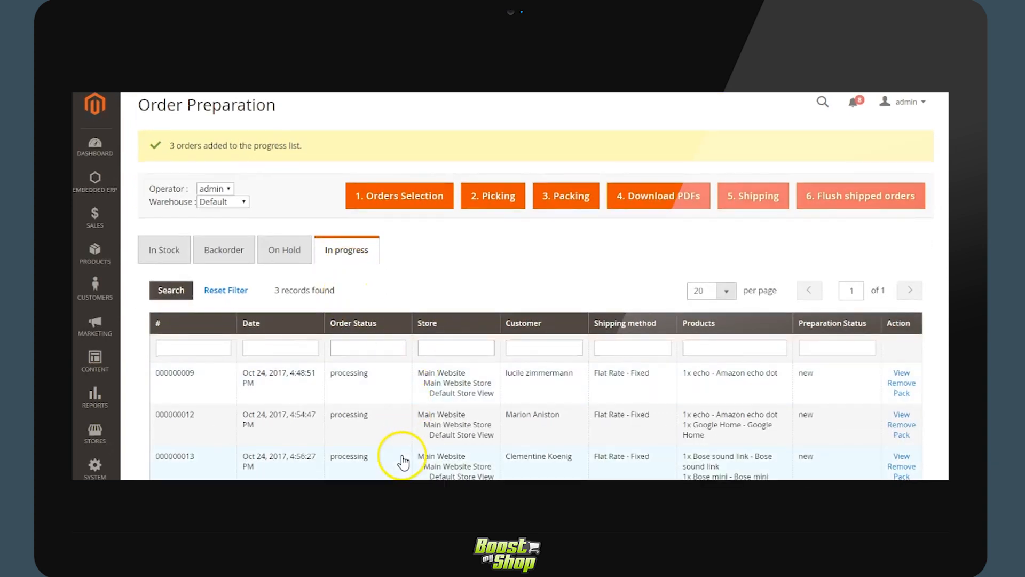
left_click(224, 249)
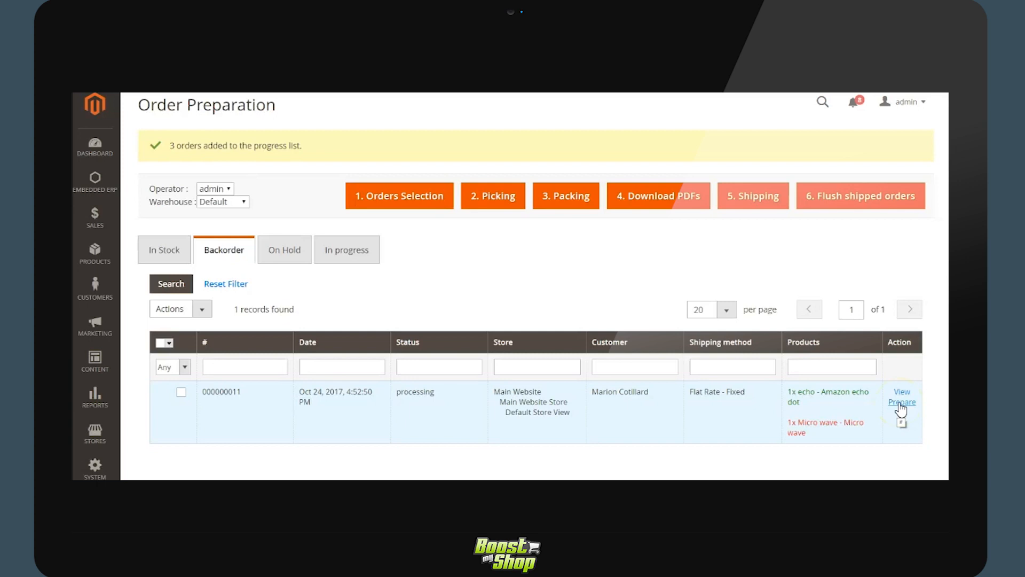
left_click(902, 402)
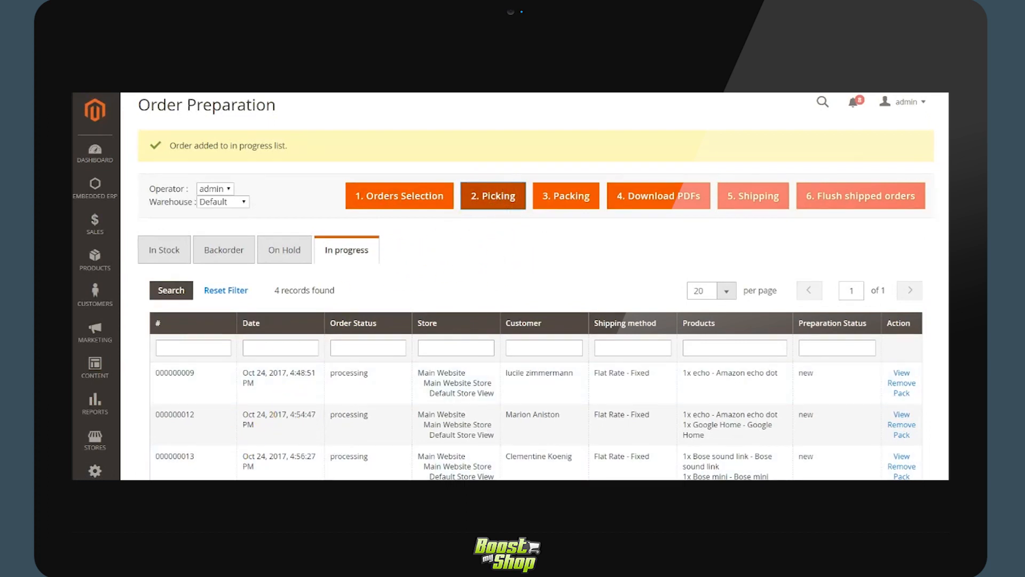
Generate the picking PDF and scroll past six items in four locations to order 000000009.
left_click(493, 196)
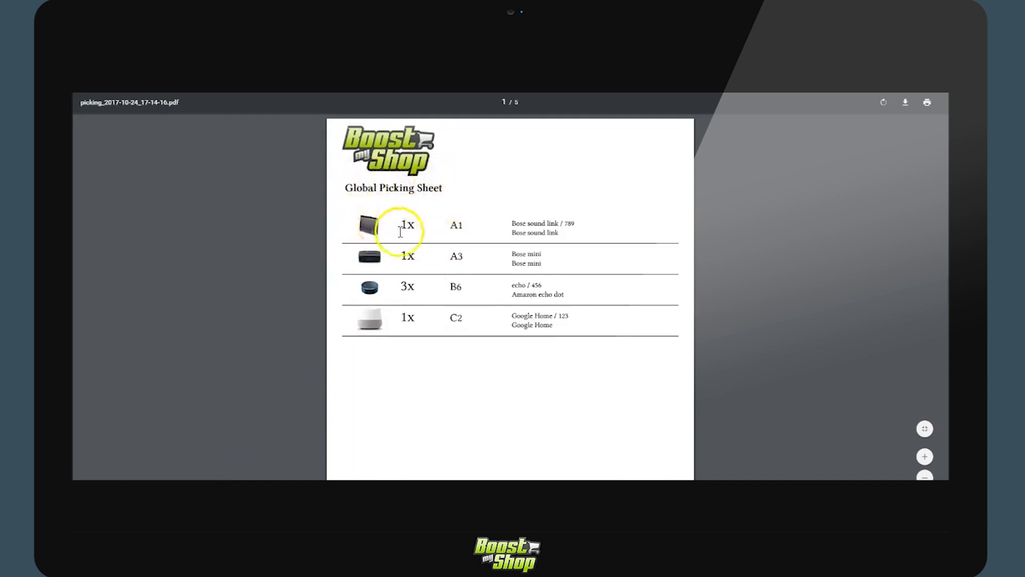
mouse_move(537, 350)
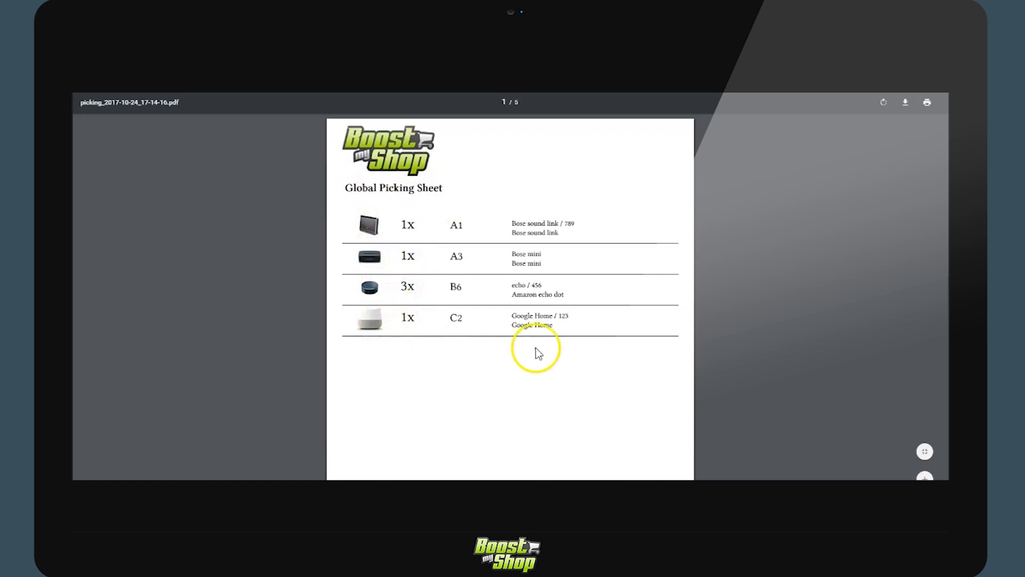
mouse_move(546, 374)
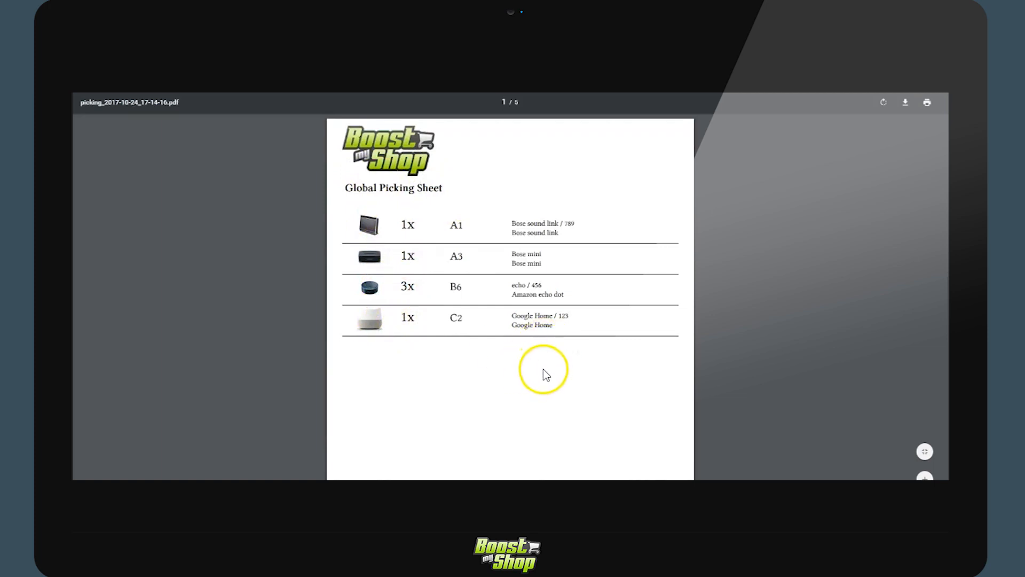
mouse_move(382, 292)
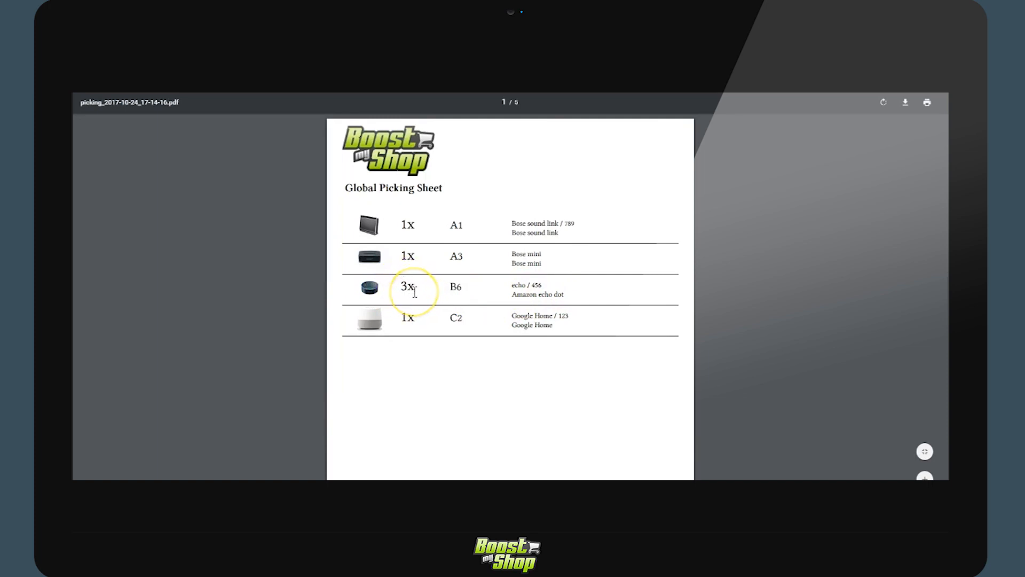
mouse_move(458, 250)
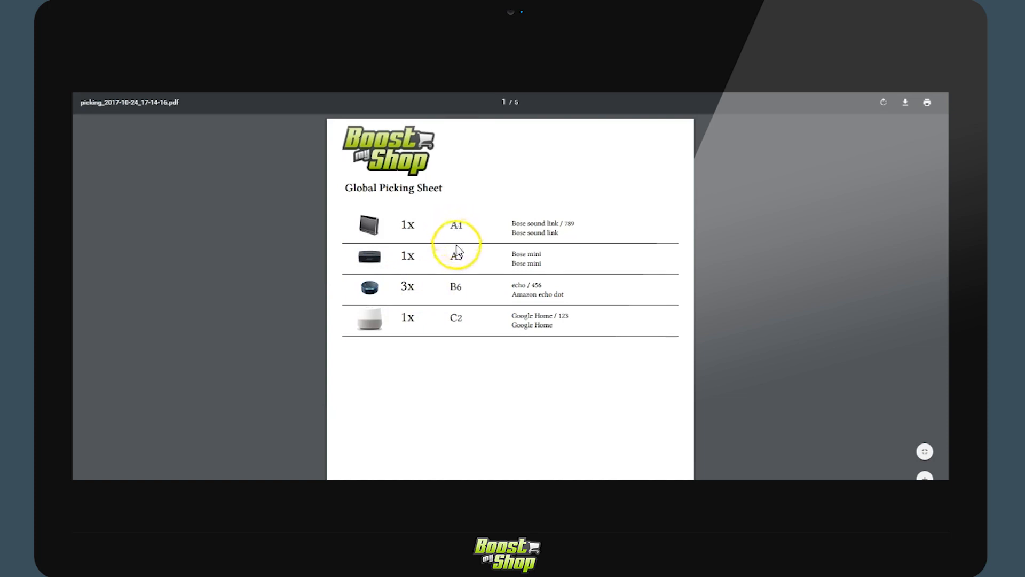
mouse_move(455, 253)
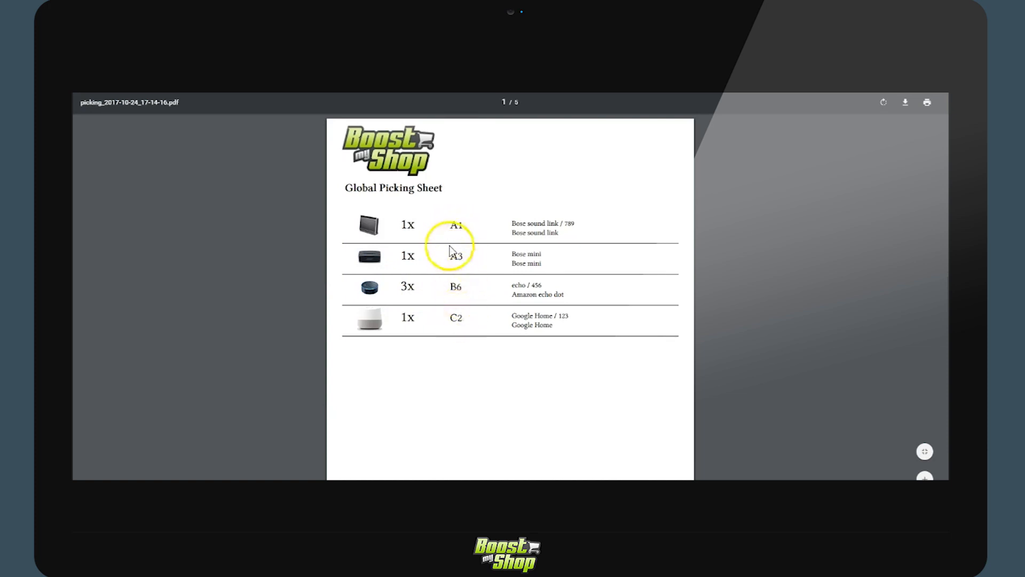
mouse_move(475, 340)
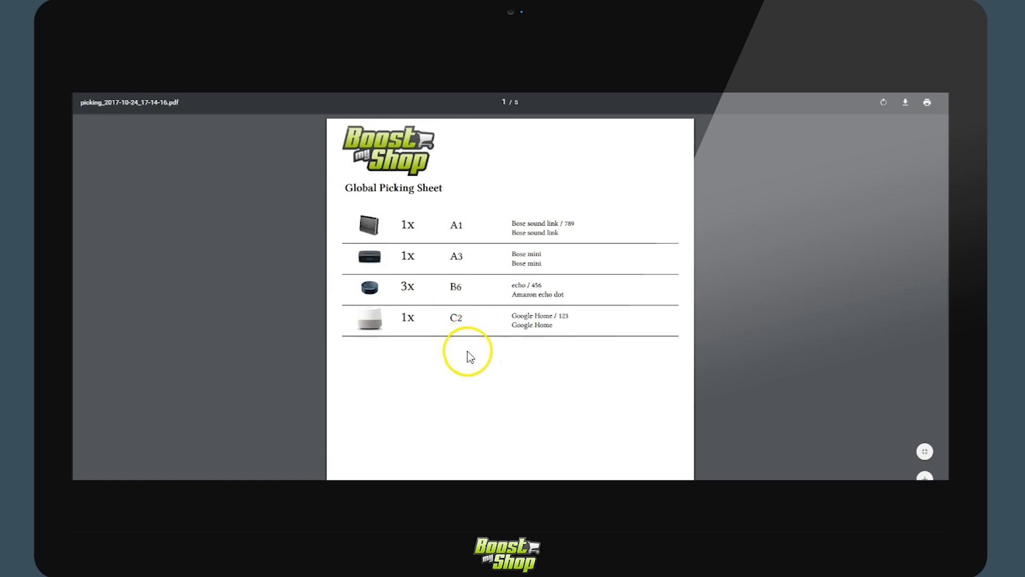
scroll("down", 3)
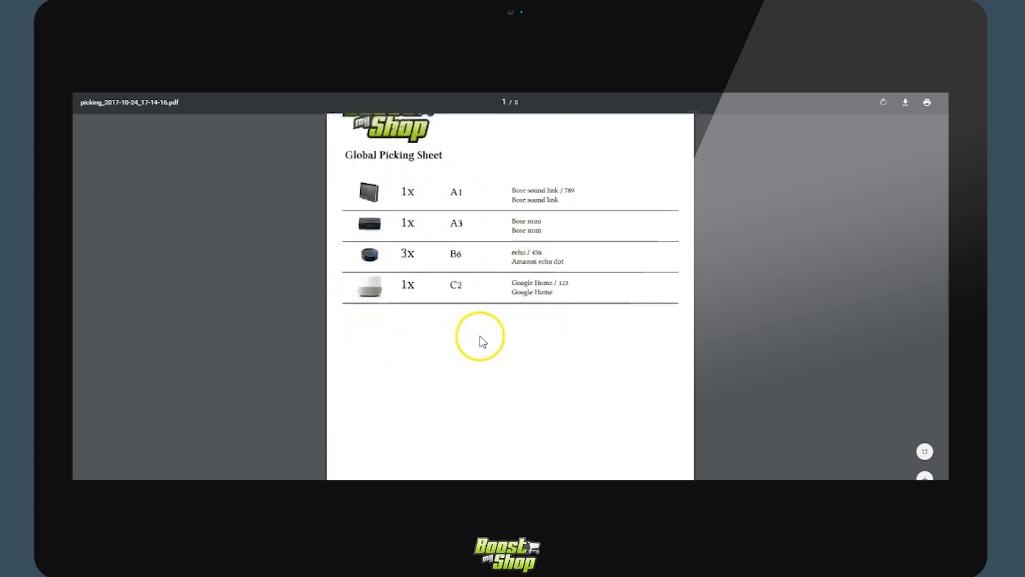
scroll("down", 3)
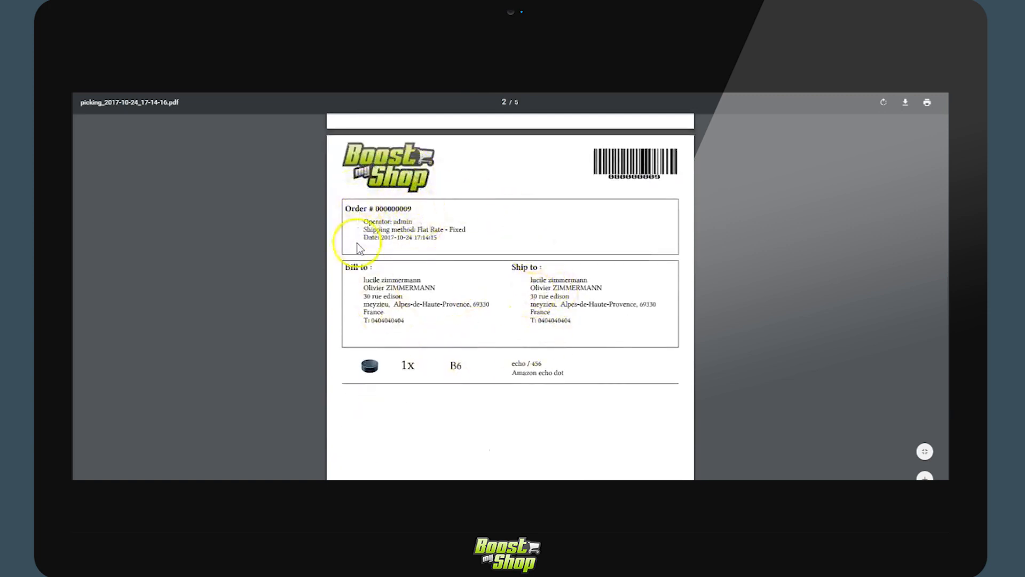
mouse_move(554, 364)
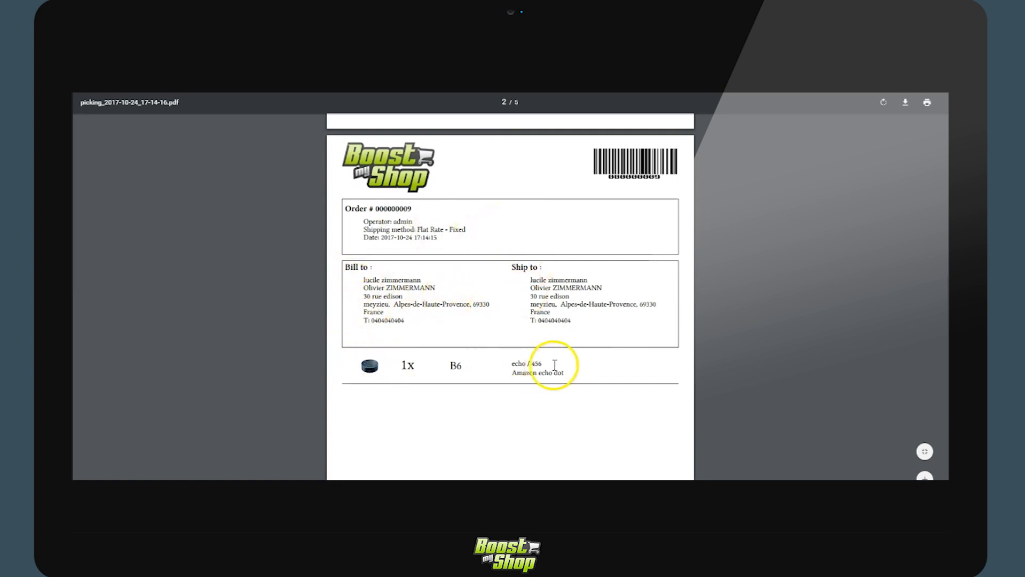
mouse_move(486, 305)
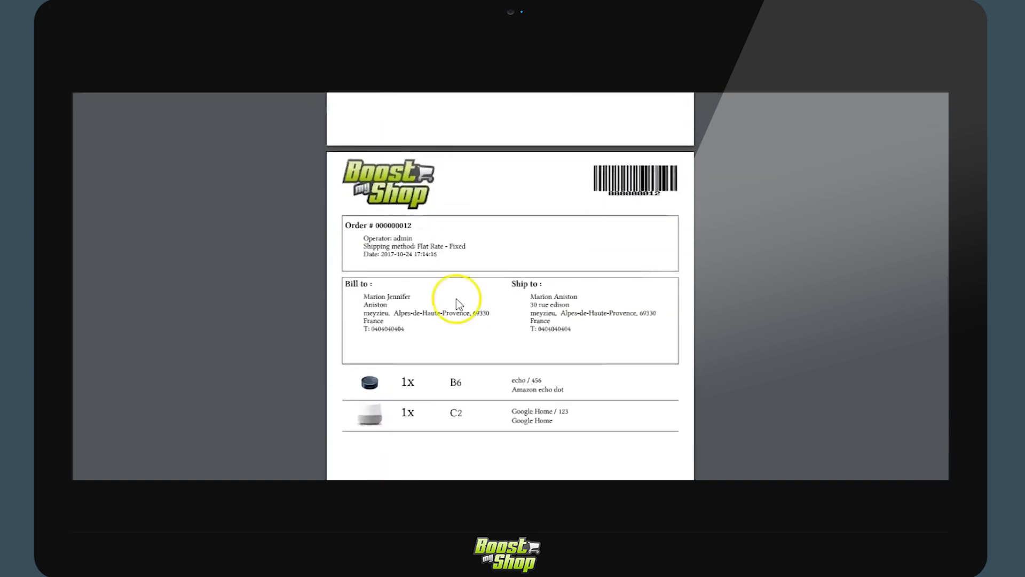
Scroll through the remaining pages of the picking PDF.
scroll("down", 3)
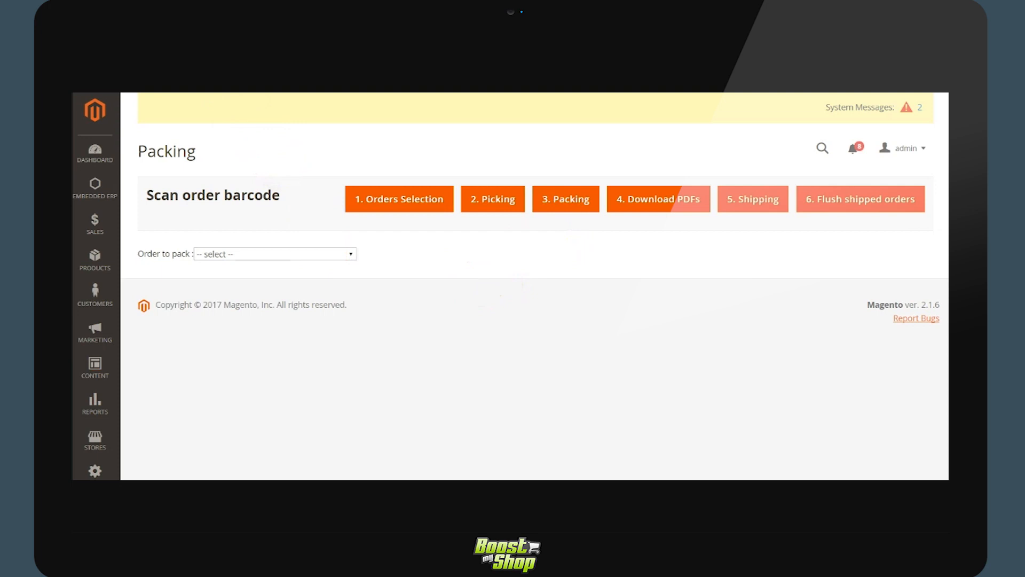
Show the four new orders in the Order to pack dropdown.
left_click(657, 199)
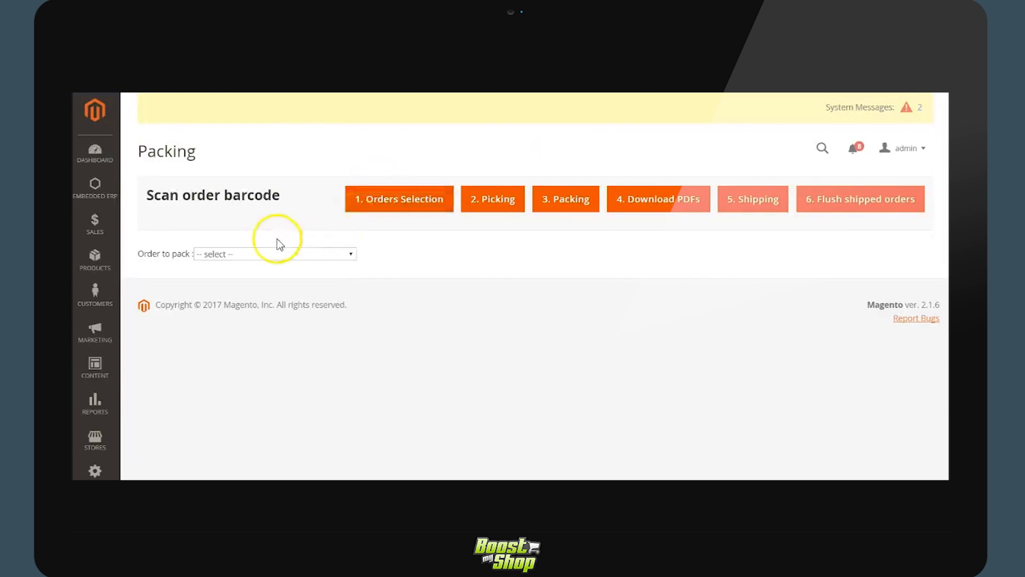
left_click(274, 254)
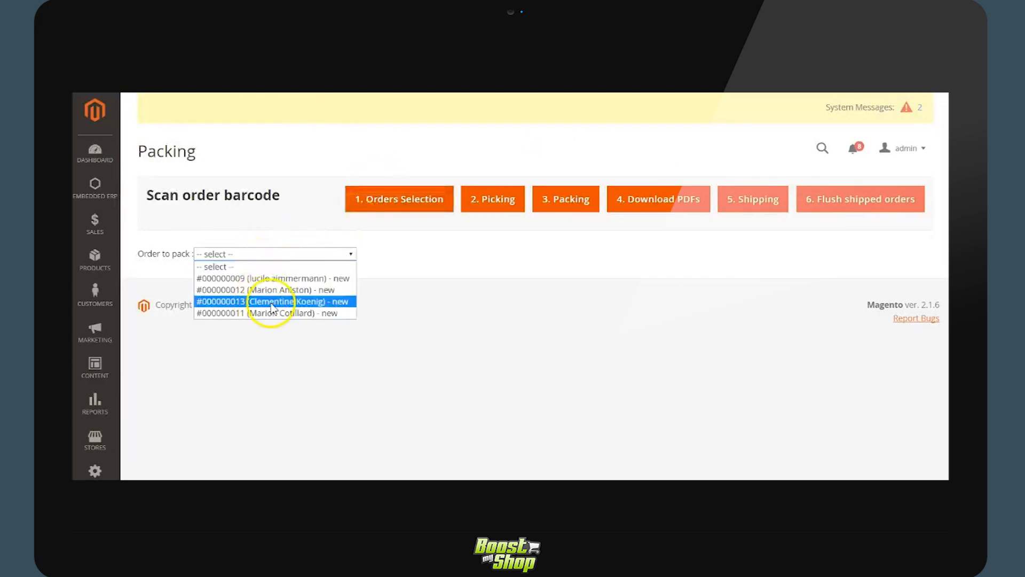
Select order 000000013 and mark the Bose sound link and full Bose mini quantity packed.
left_click(274, 302)
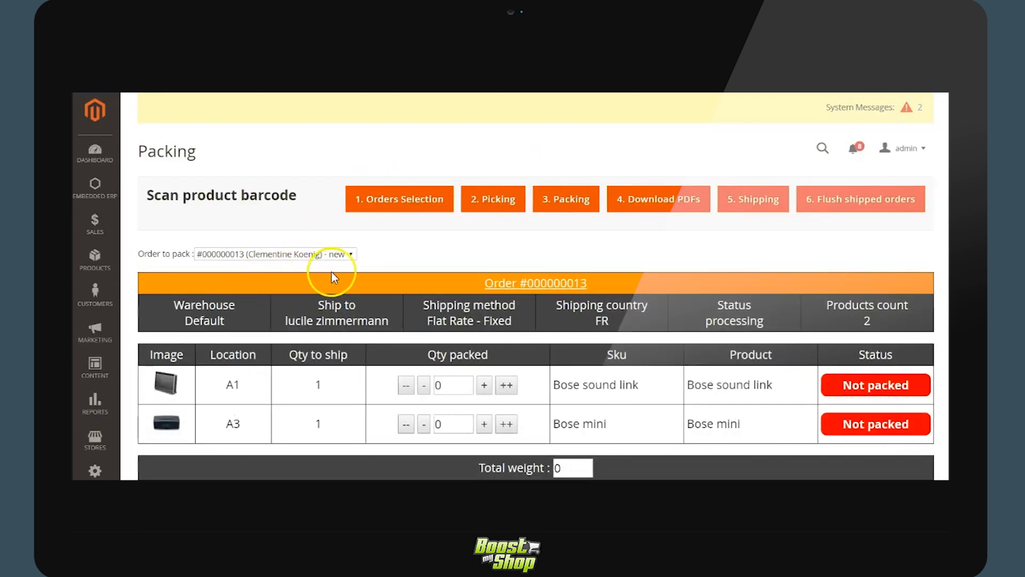
mouse_move(542, 390)
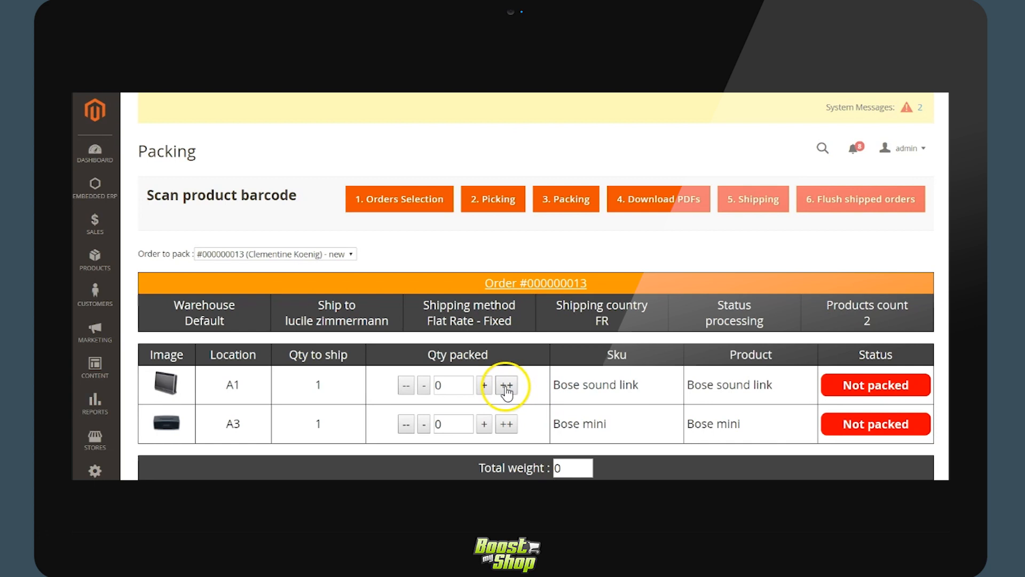
mouse_move(470, 384)
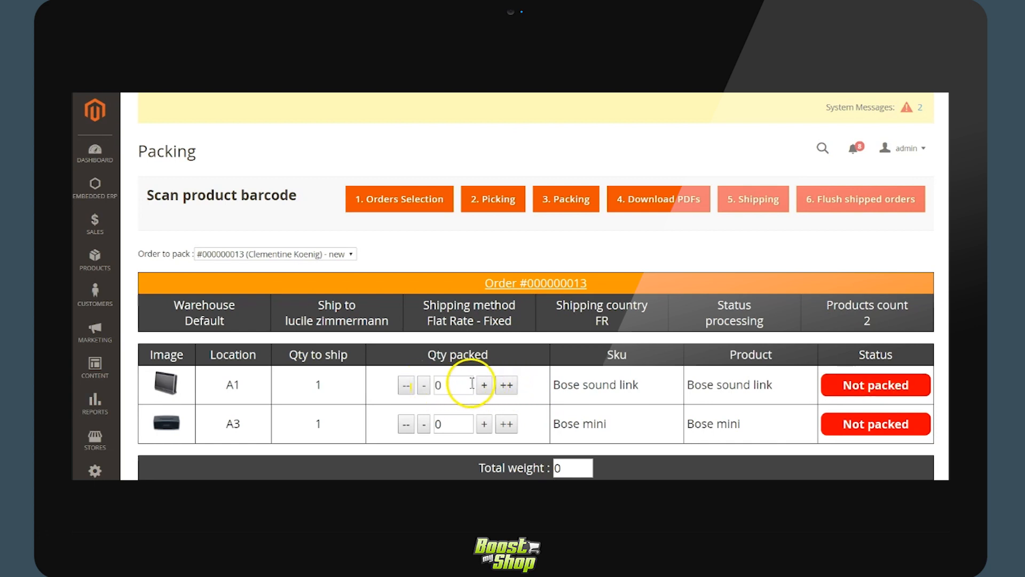
left_click(483, 384)
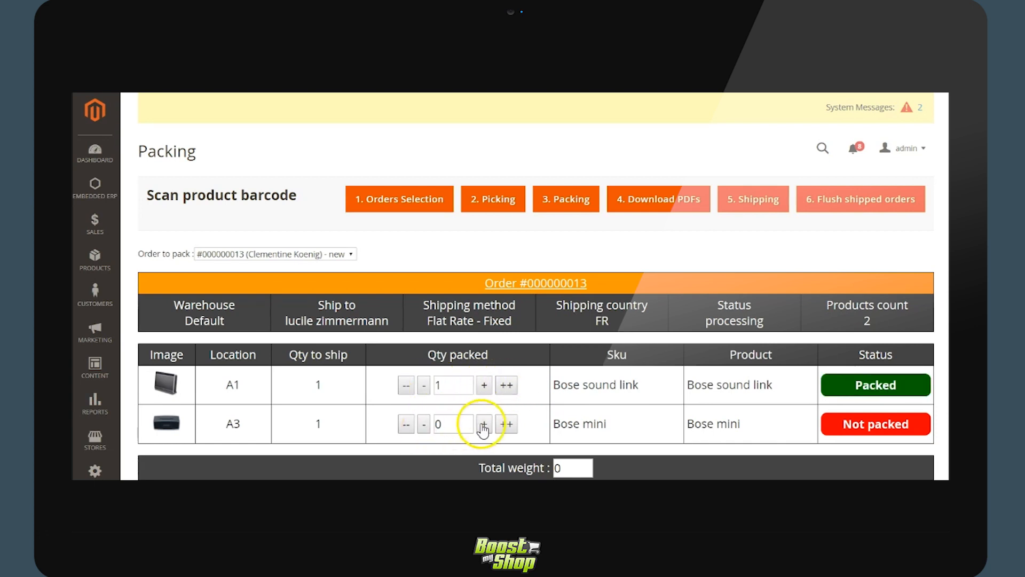
left_click(423, 384)
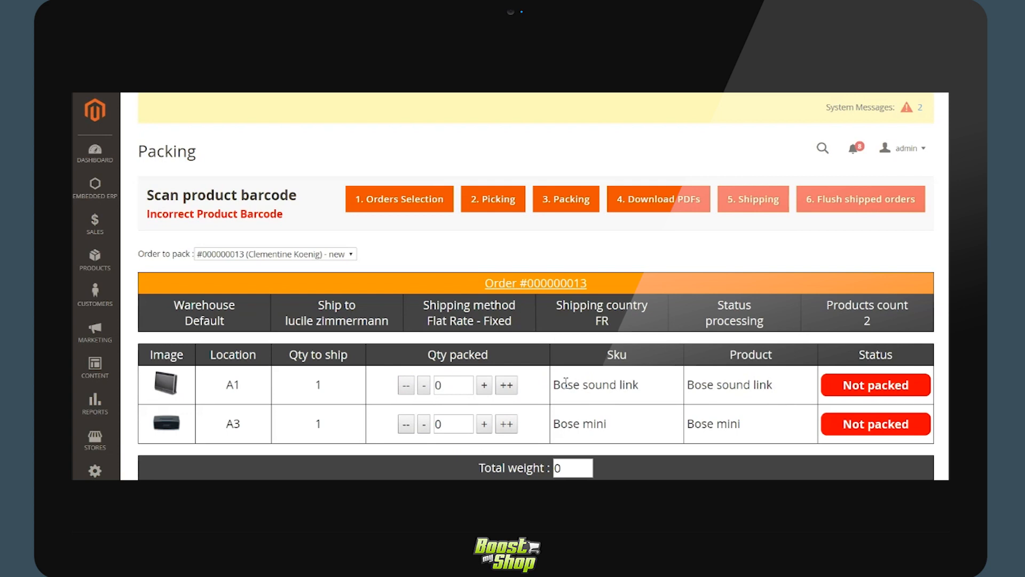
type("789")
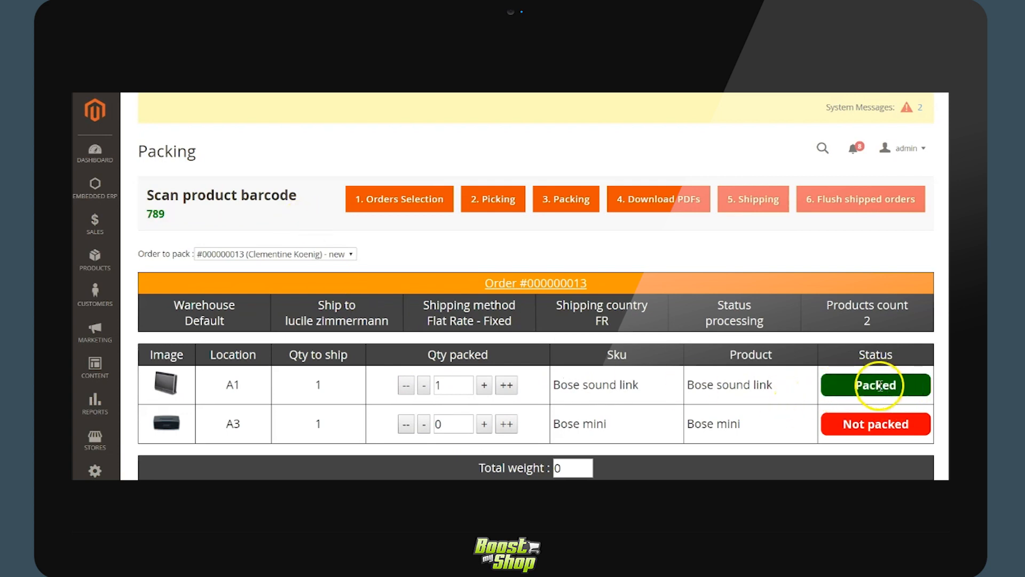
mouse_move(507, 423)
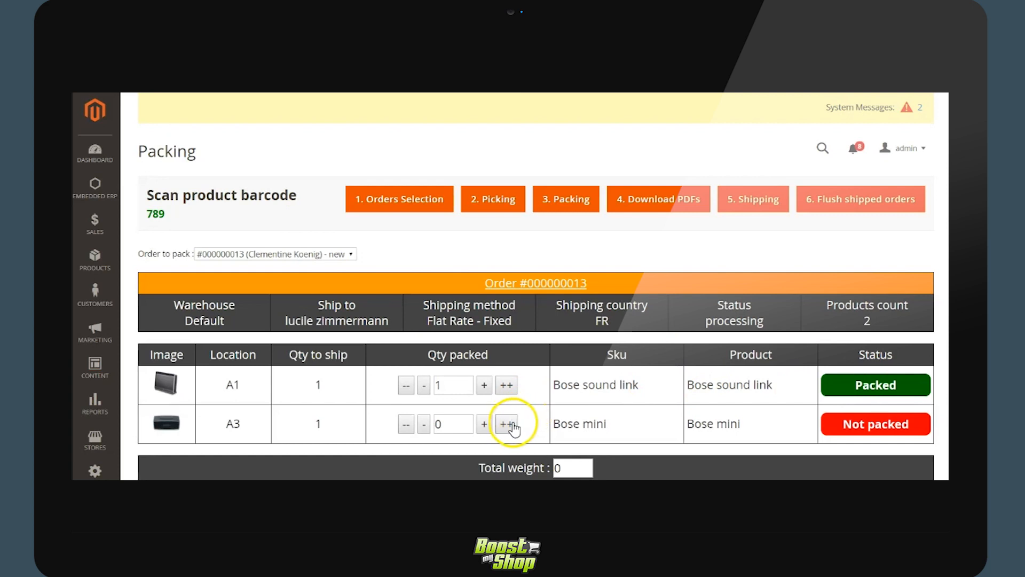
left_click(507, 423)
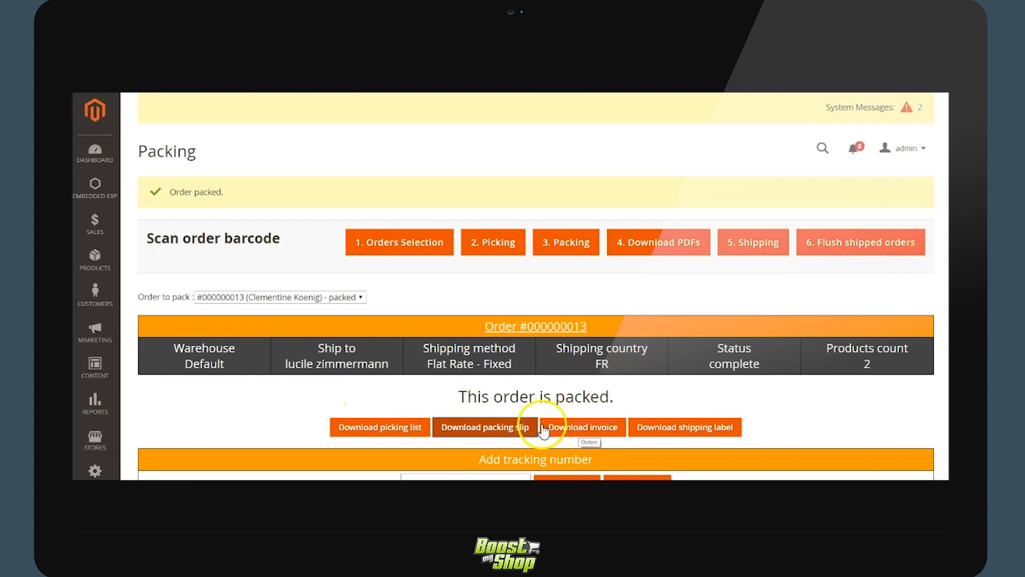
mouse_move(390, 435)
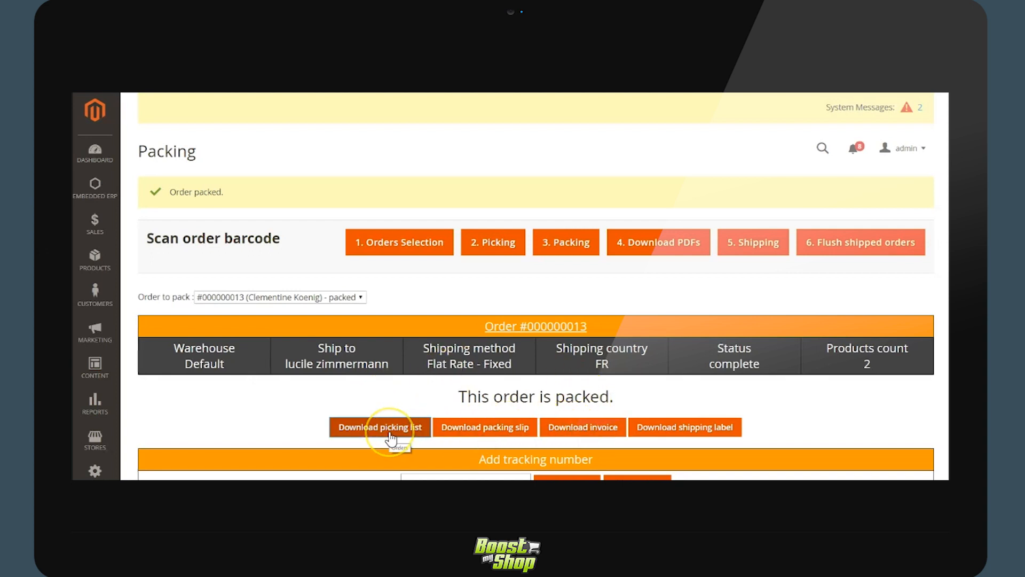
mouse_move(686, 432)
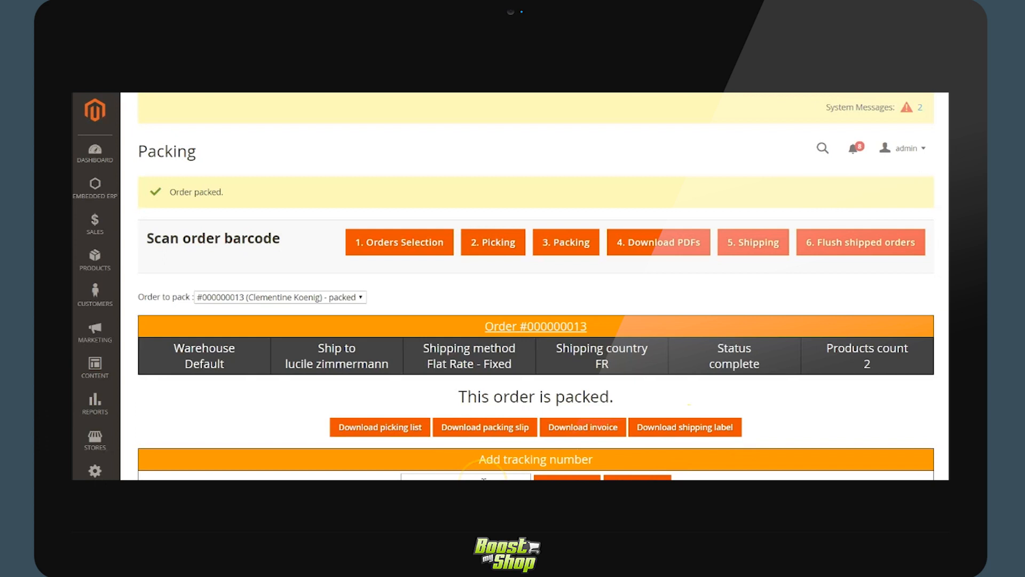
Add tracking number 123456789 to ship order 000000013.
type("123456789")
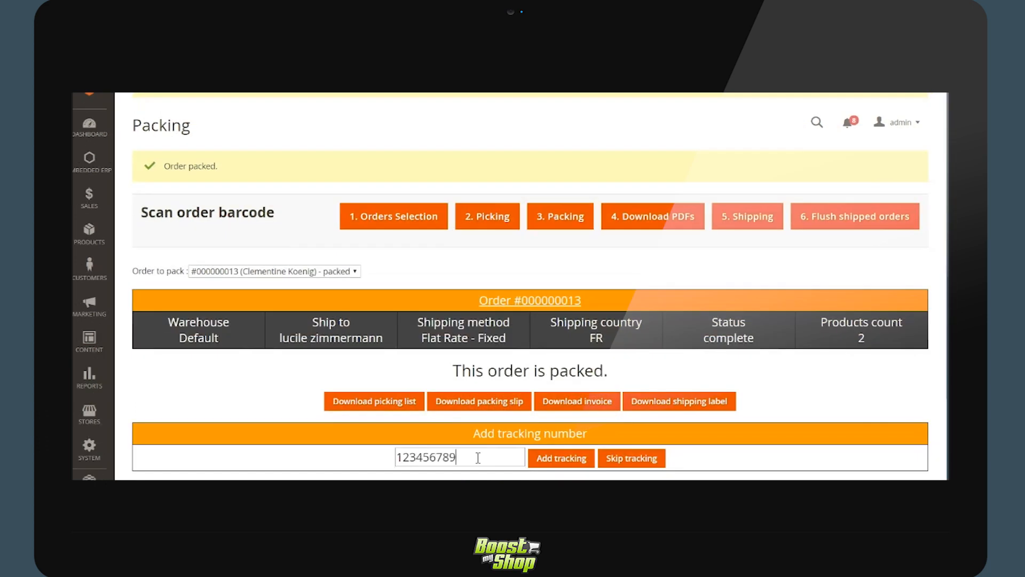
left_click(559, 457)
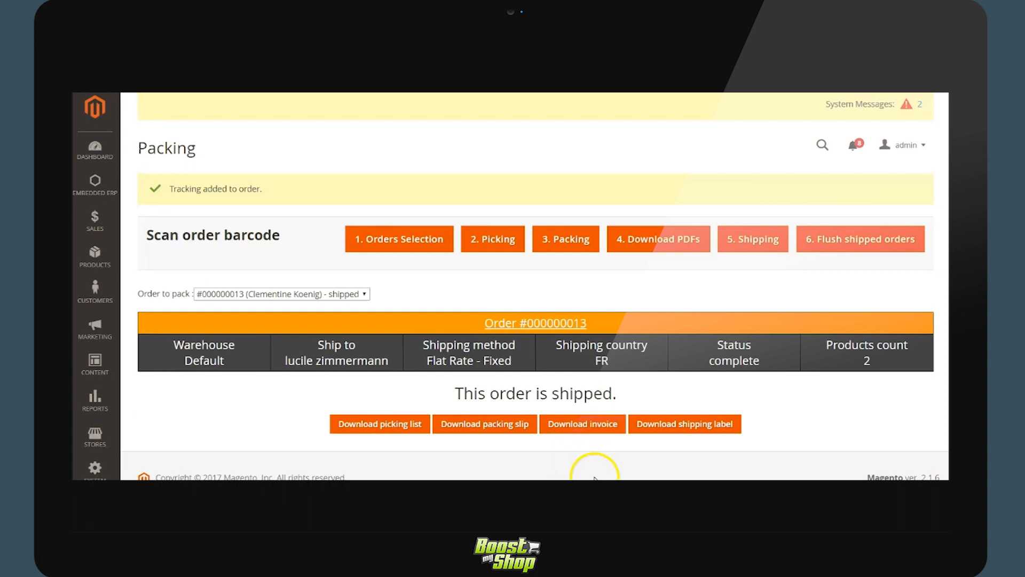
left_click(281, 294)
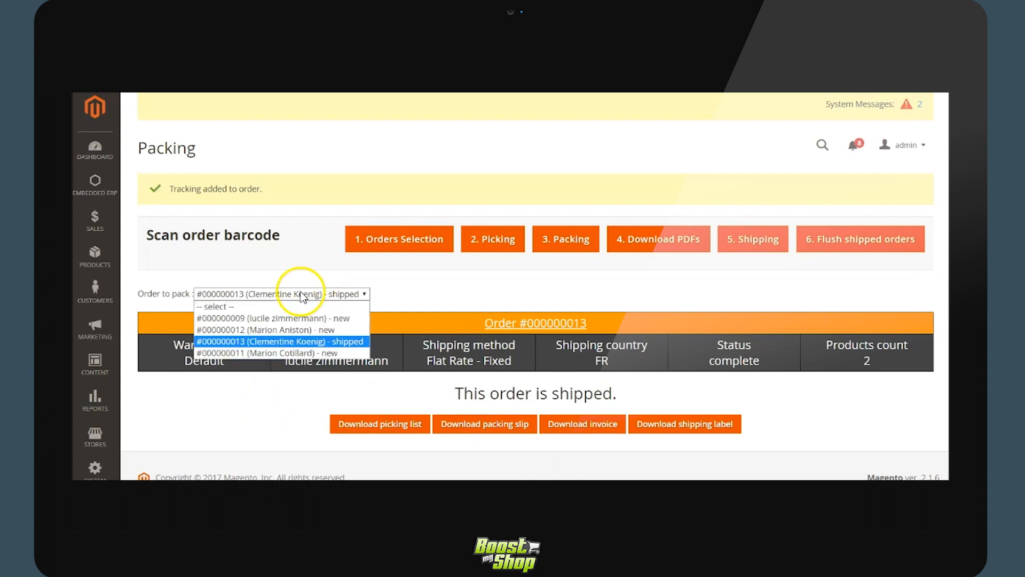
Pack order 000000009's Amazon echo dot with total weight 3 and commit packing.
left_click(271, 319)
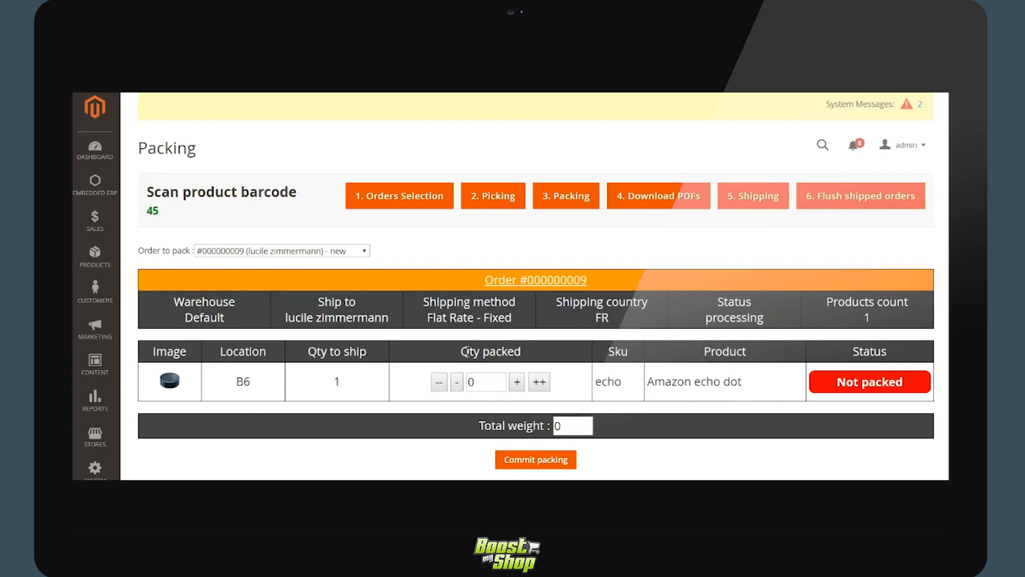
left_click(516, 382)
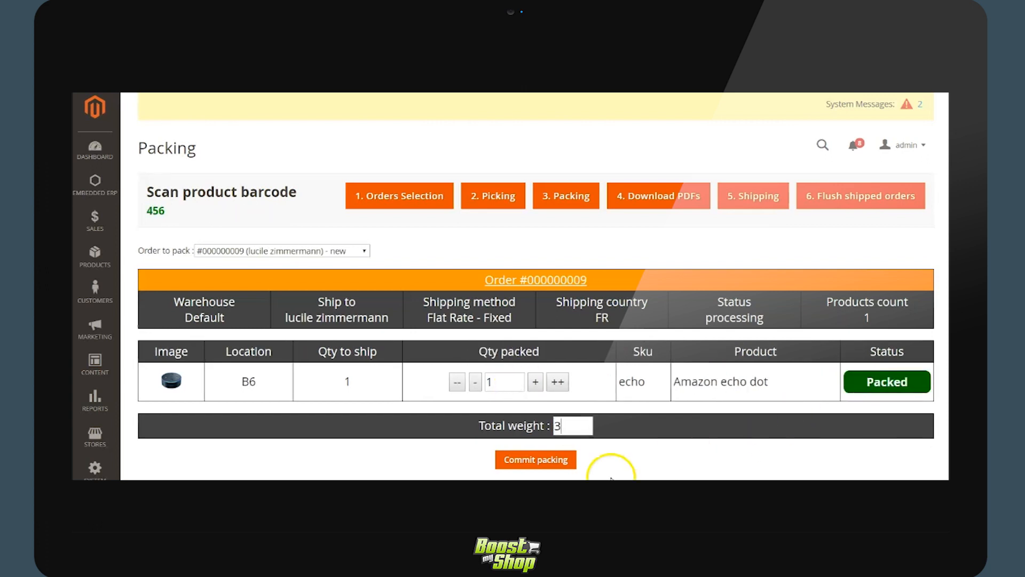
left_click(535, 459)
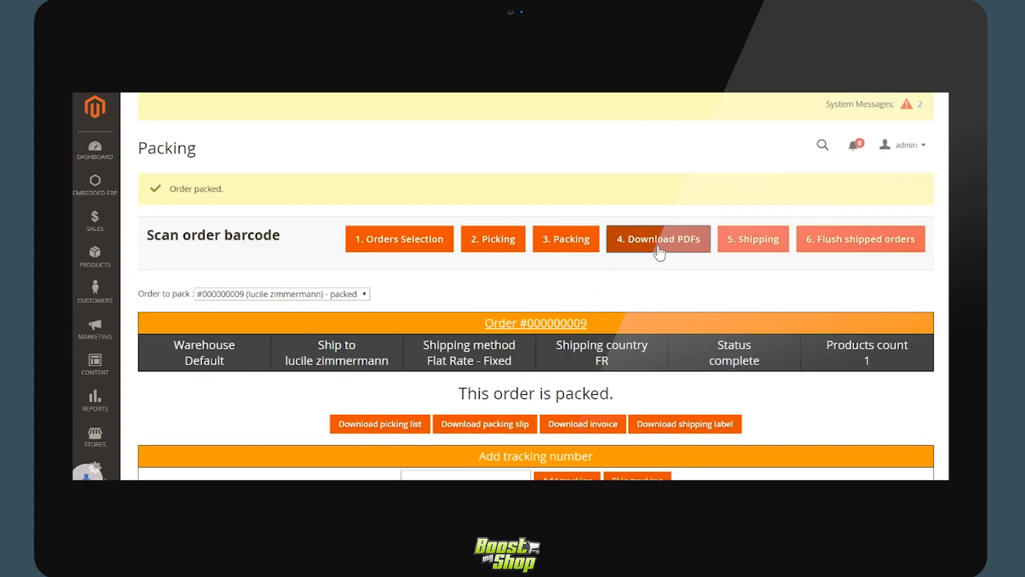
Generate the six-page invoices and packing slips PDF and scroll through it.
left_click(658, 239)
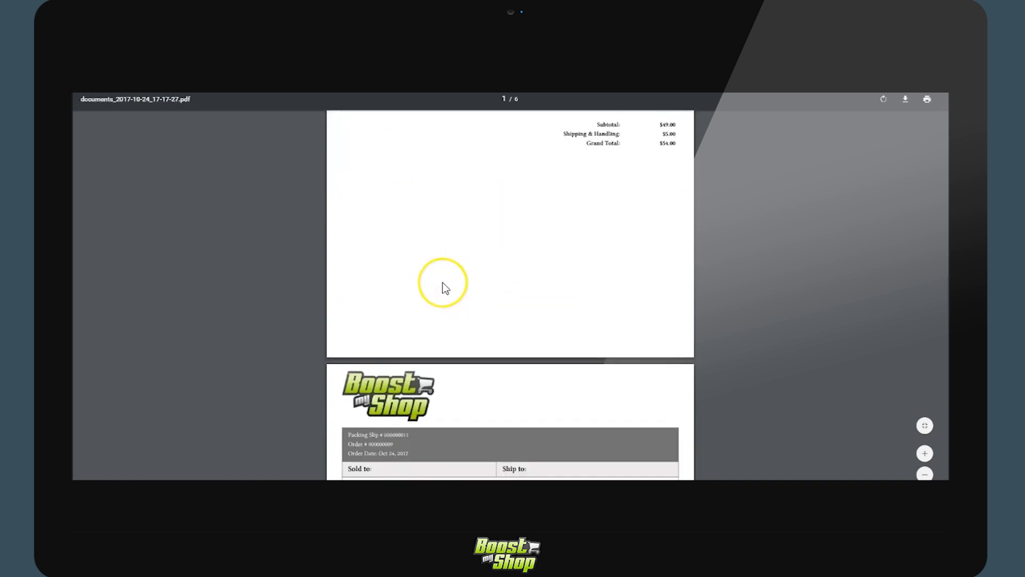
scroll("down", 3)
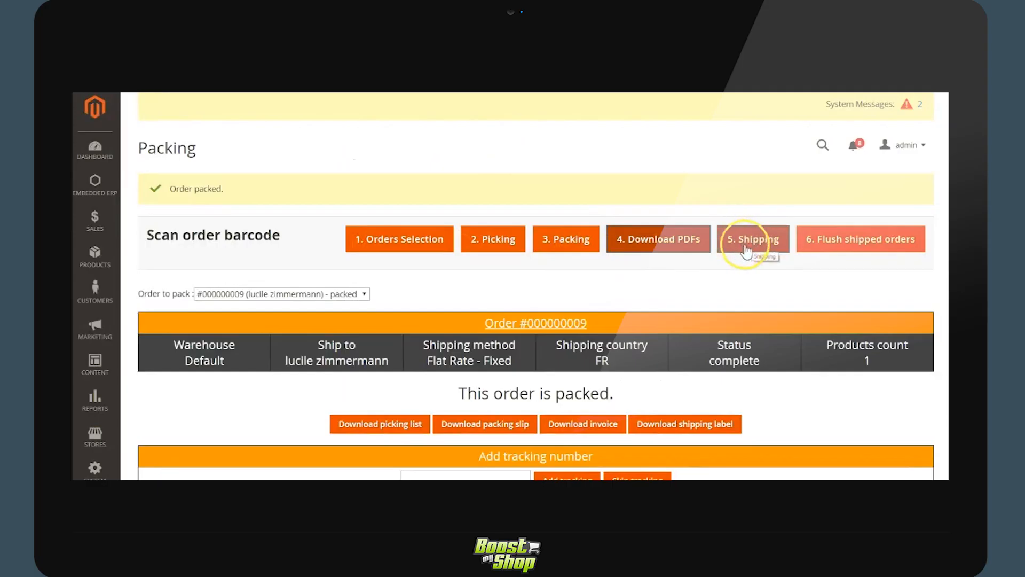
Review orders to ship, including order 000000009, then flush shipped orders, leaving three records.
left_click(753, 239)
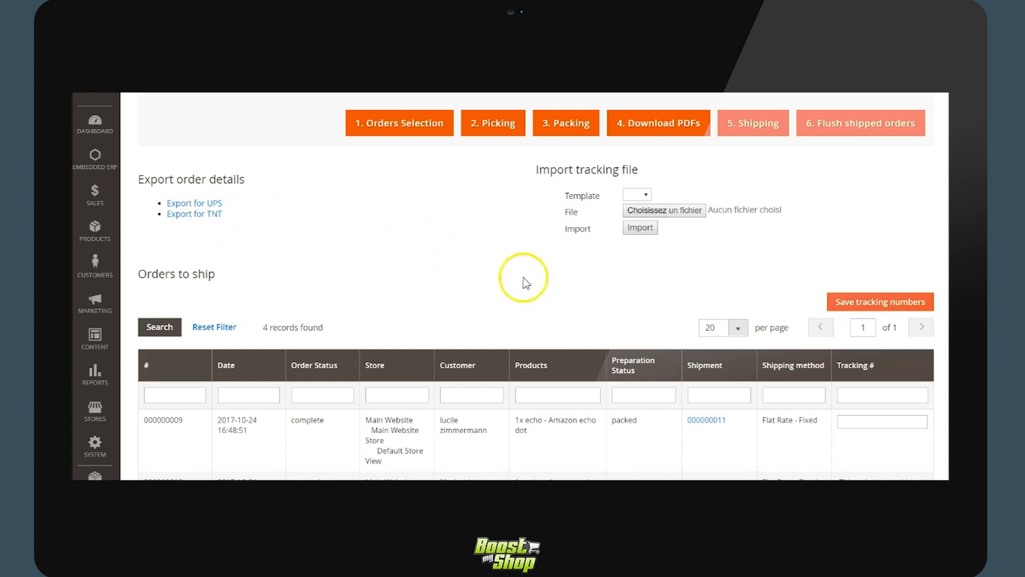
left_click(636, 194)
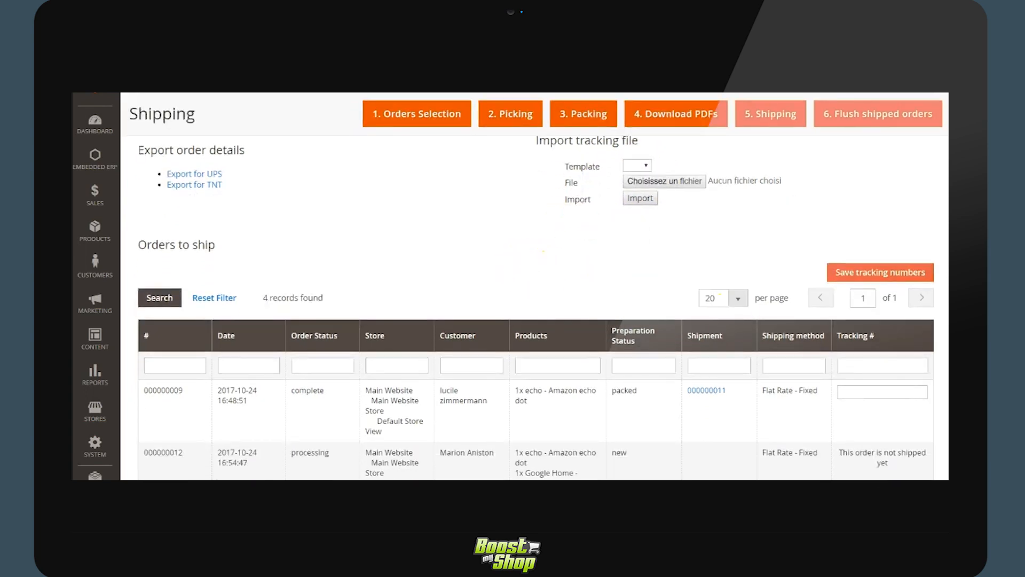
left_click(882, 391)
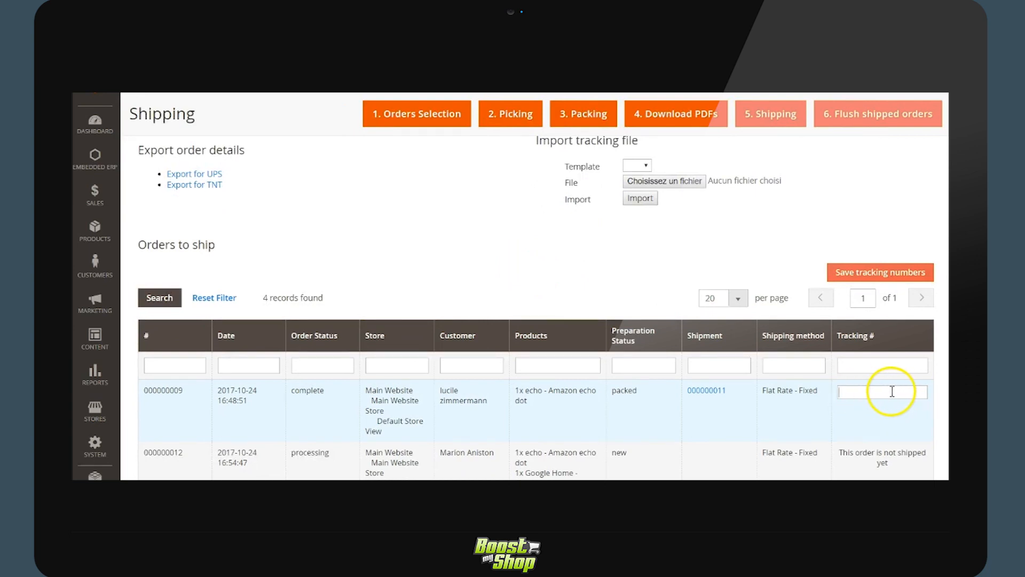
scroll("down", 3)
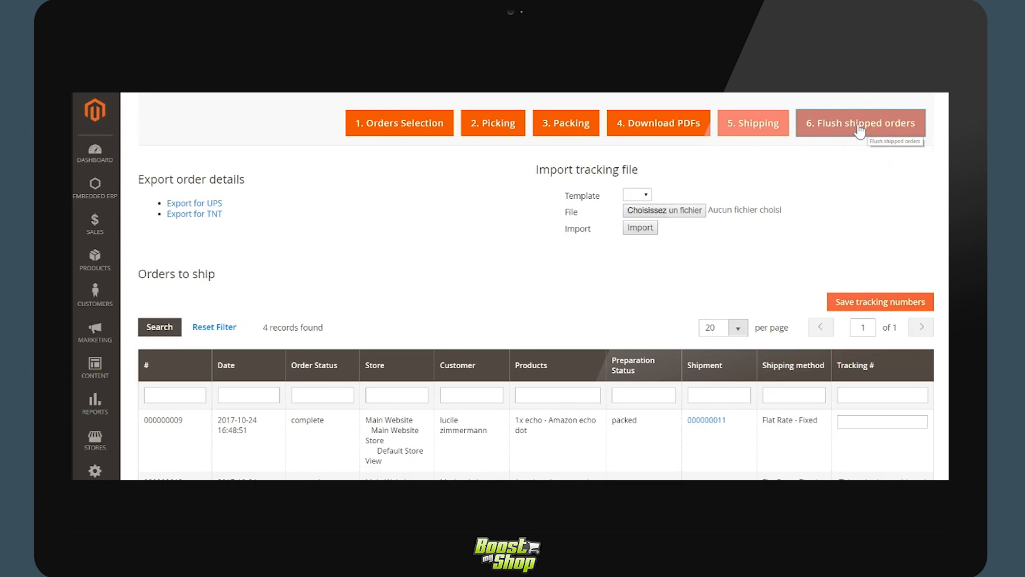
left_click(858, 123)
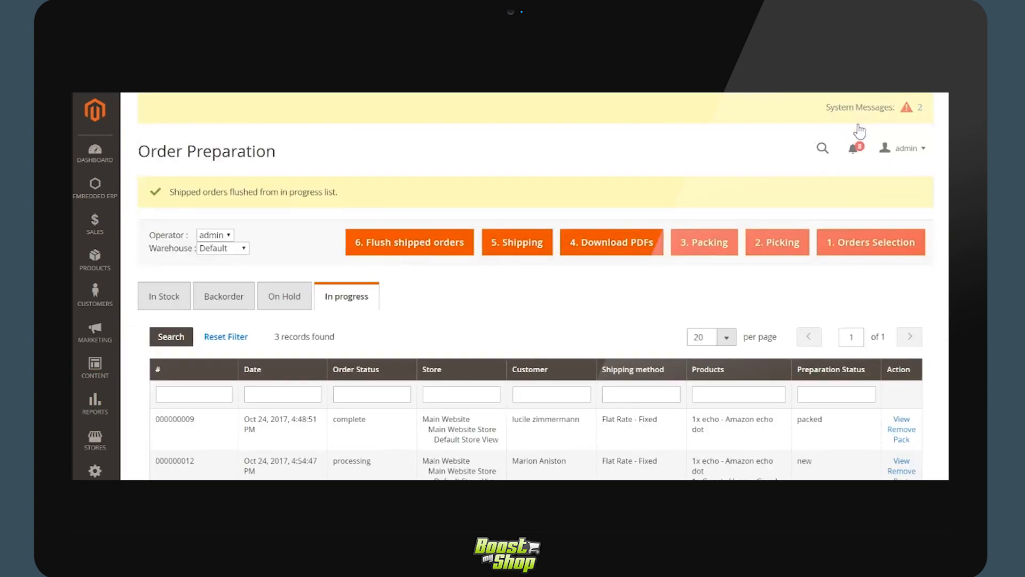